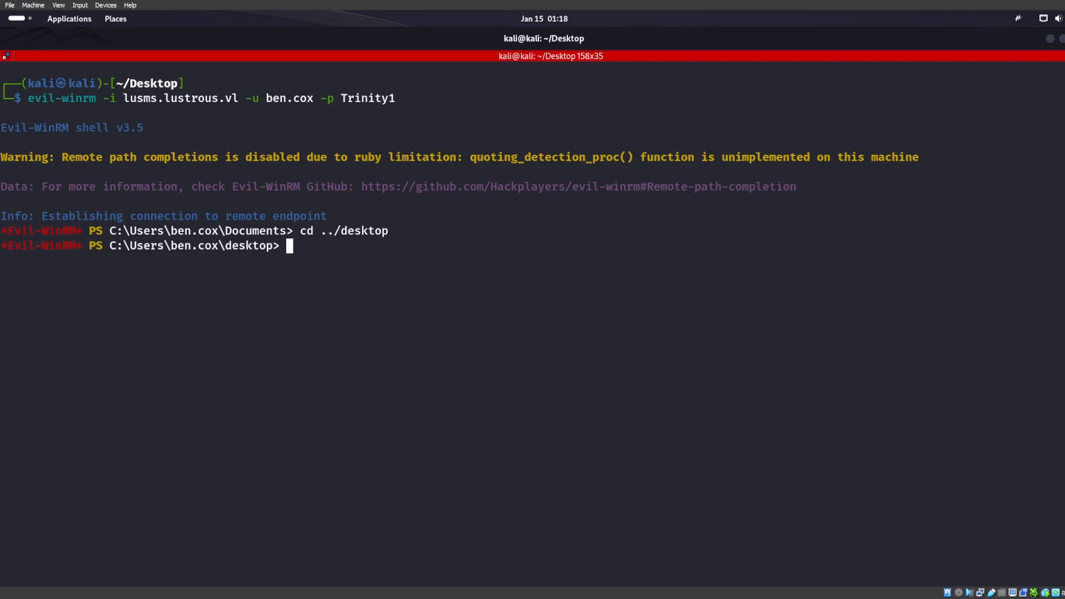
Start the 'type admin.xml' command in the Evil-WinRM desktop folder.
{"action": "type", "text": "type admin."}
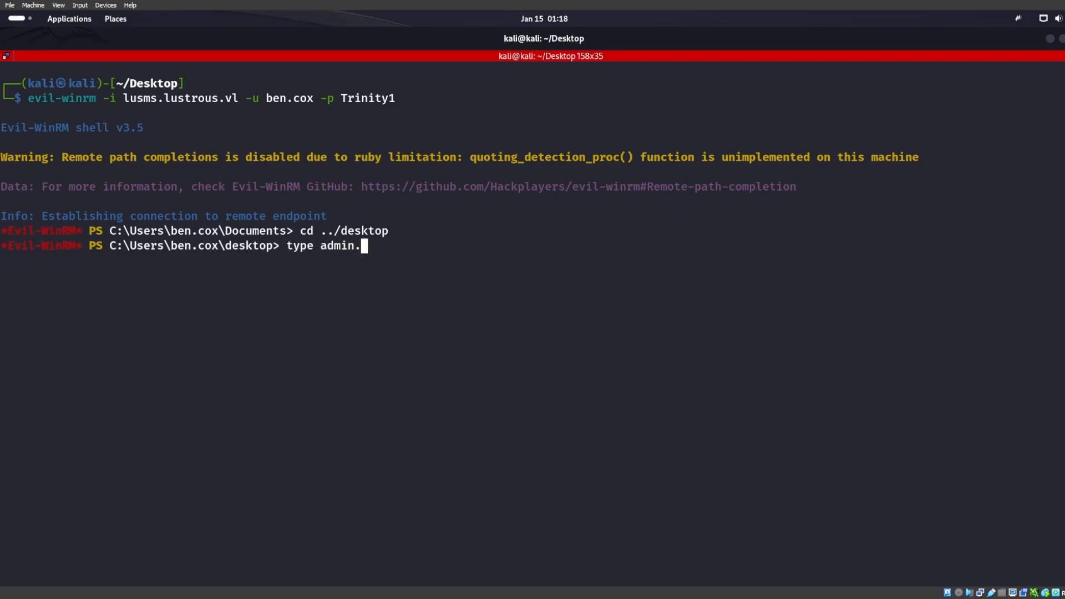
{"action": "key", "text": "Return"}
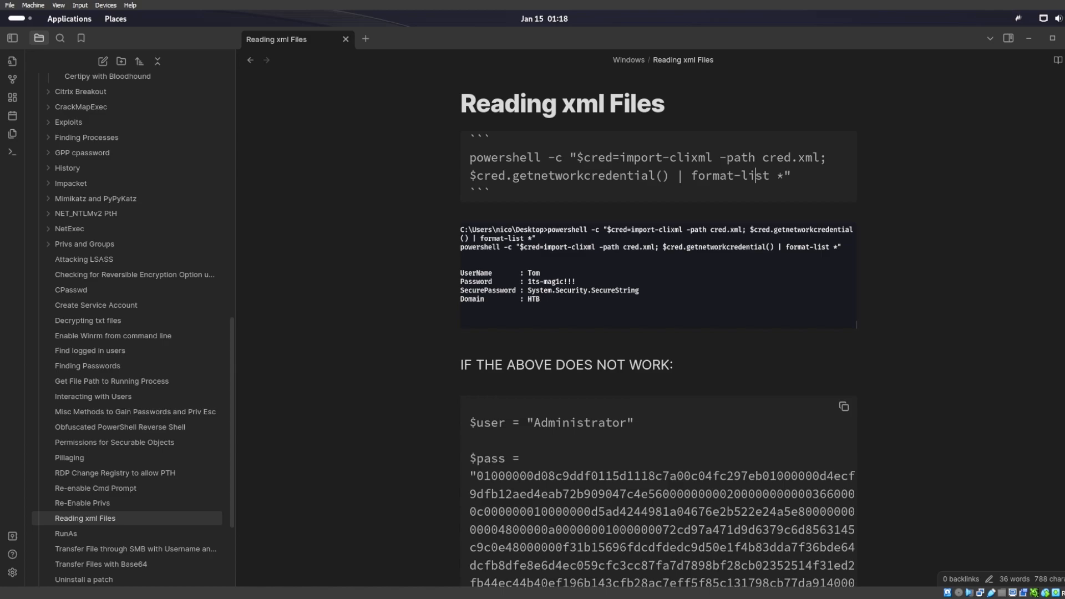
Select the 'IF THE ABOVE DOES NOT WORK' fallback credential snippet in the note.
{"action": "scroll", "scroll_direction": "down", "scroll_amount": 3}
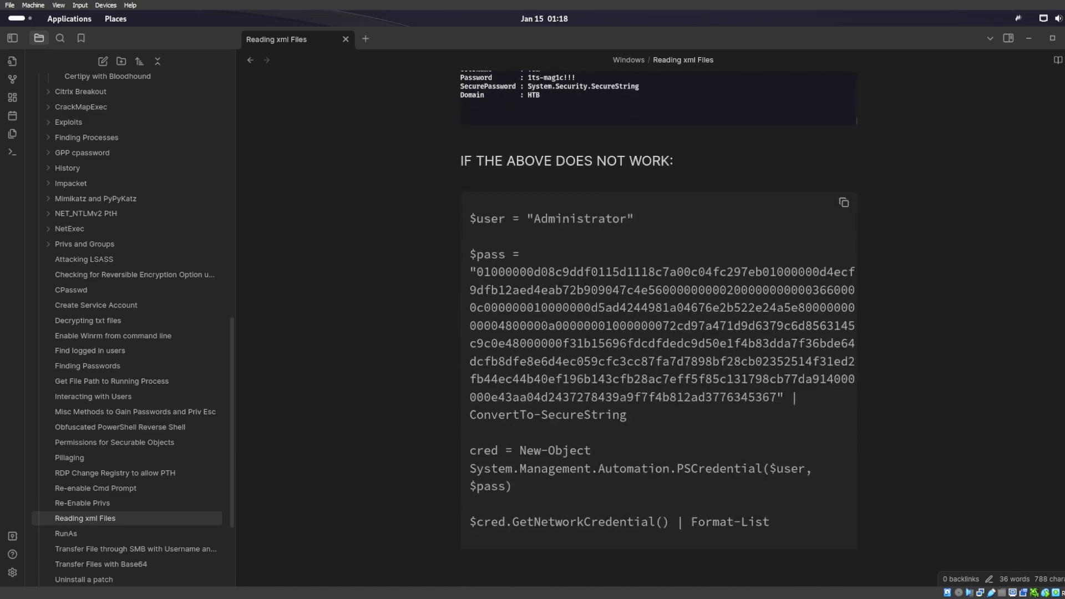
{"action": "double_click", "coordinate": [550, 218]}
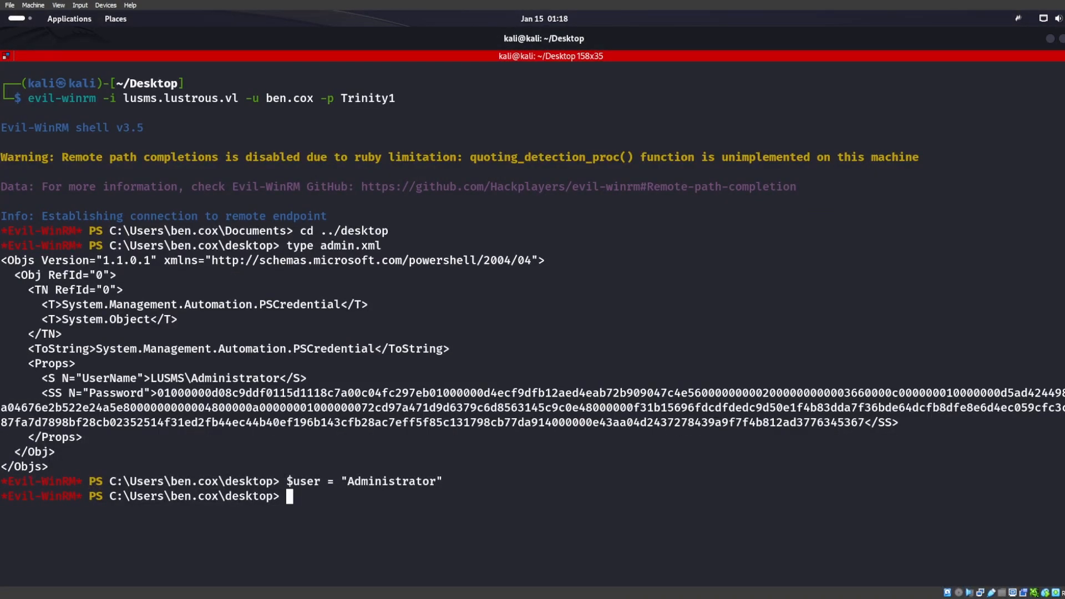
Store $user as 'Administrator' and $pass as the admin.xml hash converted to SecureString.
{"action": "key", "text": "super"}
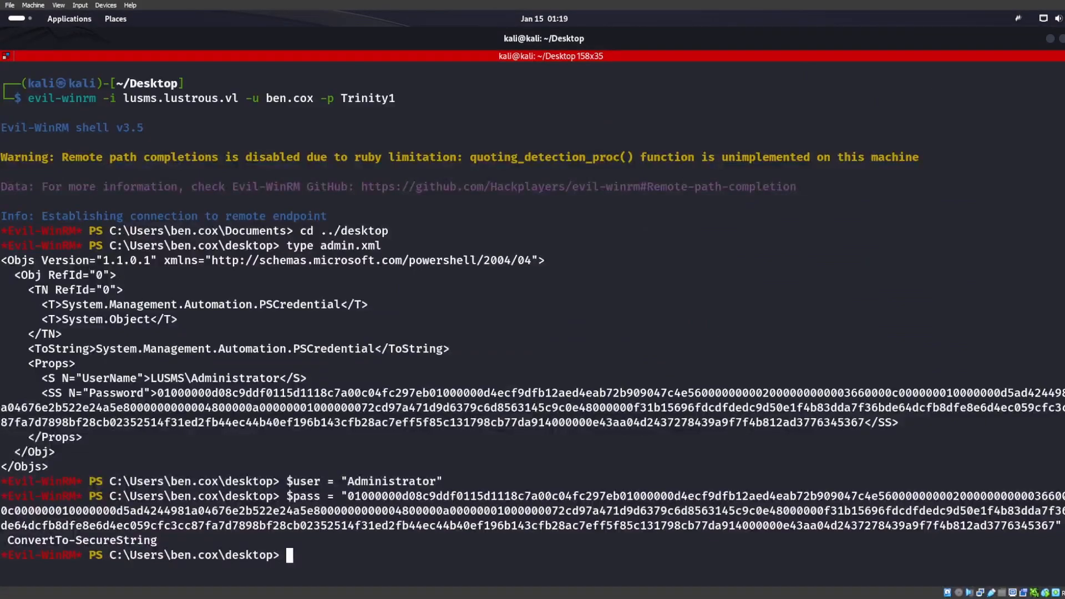
{"action": "key", "text": "Super"}
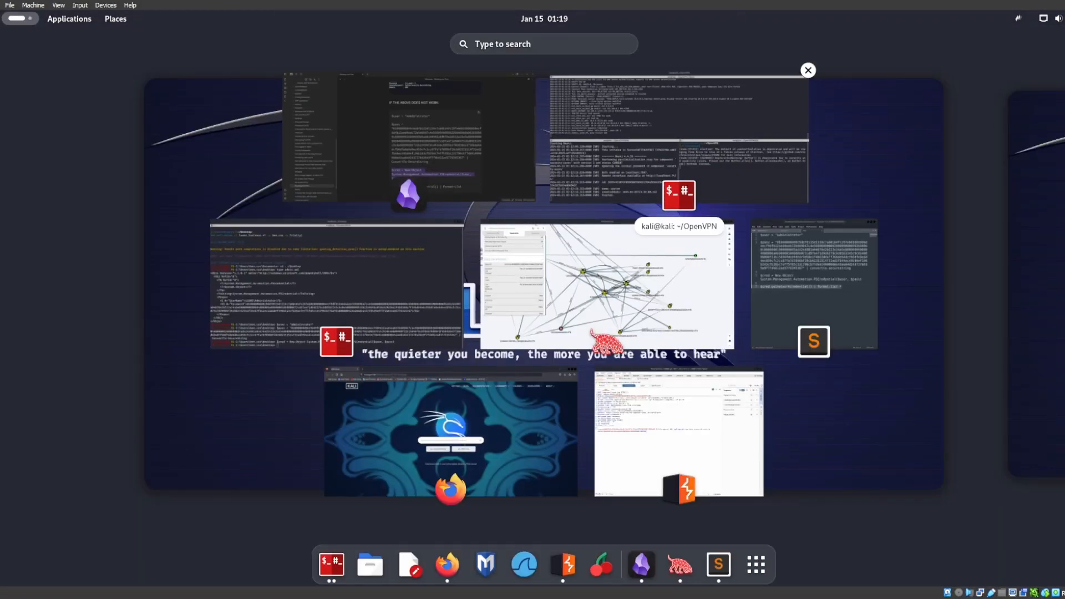
Review the $cred PSCredential and GetNetworkCredential lines in the Reading xml Files note.
{"action": "left_click", "coordinate": [408, 136]}
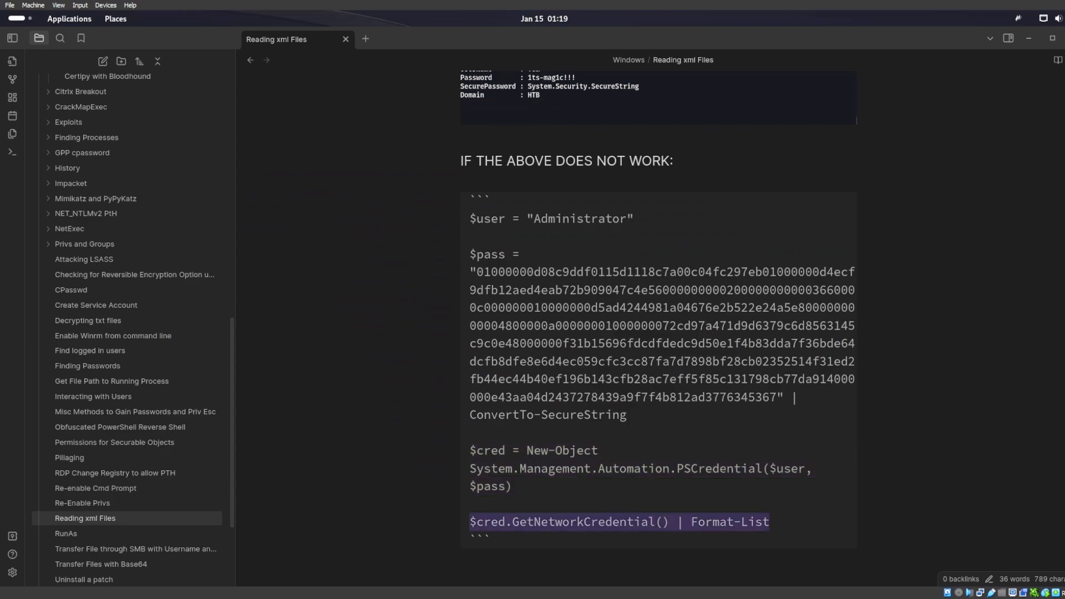
{"action": "scroll", "scroll_direction": "up", "scroll_amount": 3}
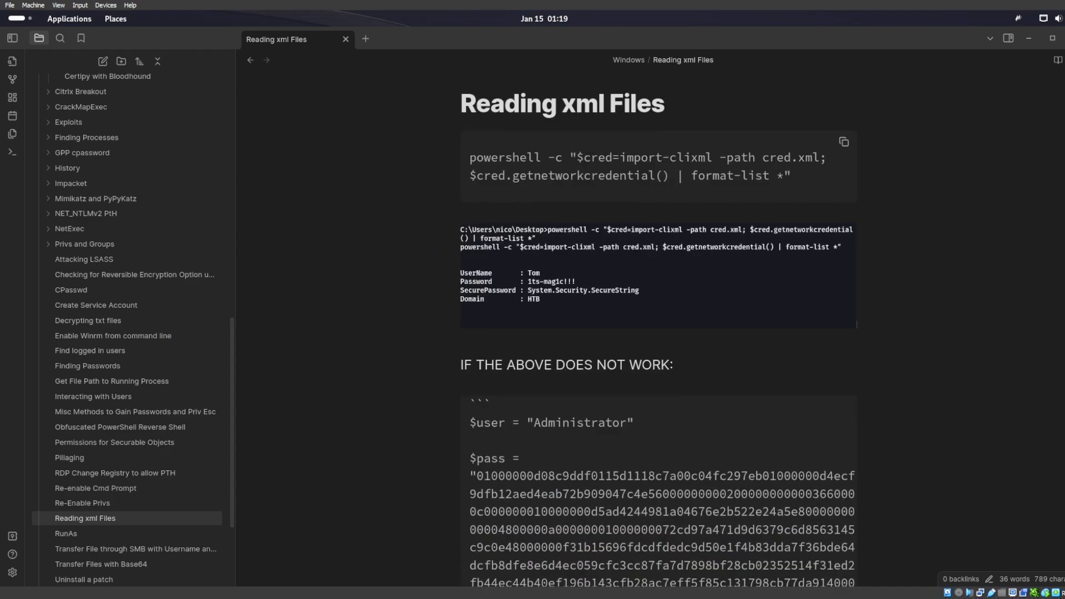
{"action": "scroll", "scroll_direction": "down", "scroll_amount": 3}
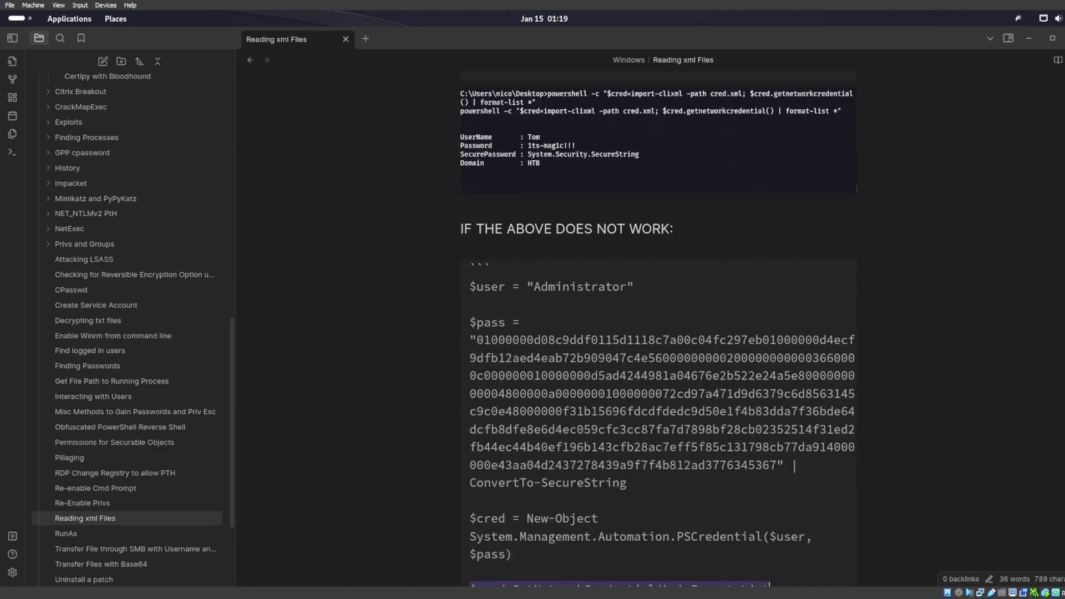
{"action": "scroll", "scroll_direction": "down", "scroll_amount": 3}
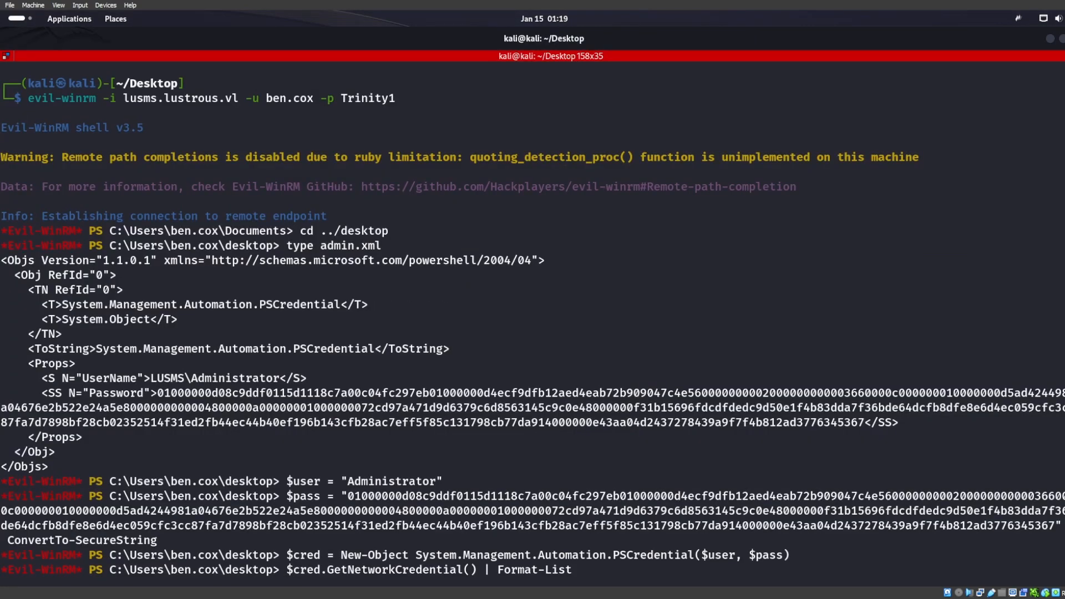
Build $cred from $user and $pass and select the revealed Administrator user name.
{"action": "scroll", "scroll_direction": "up", "scroll_amount": 3}
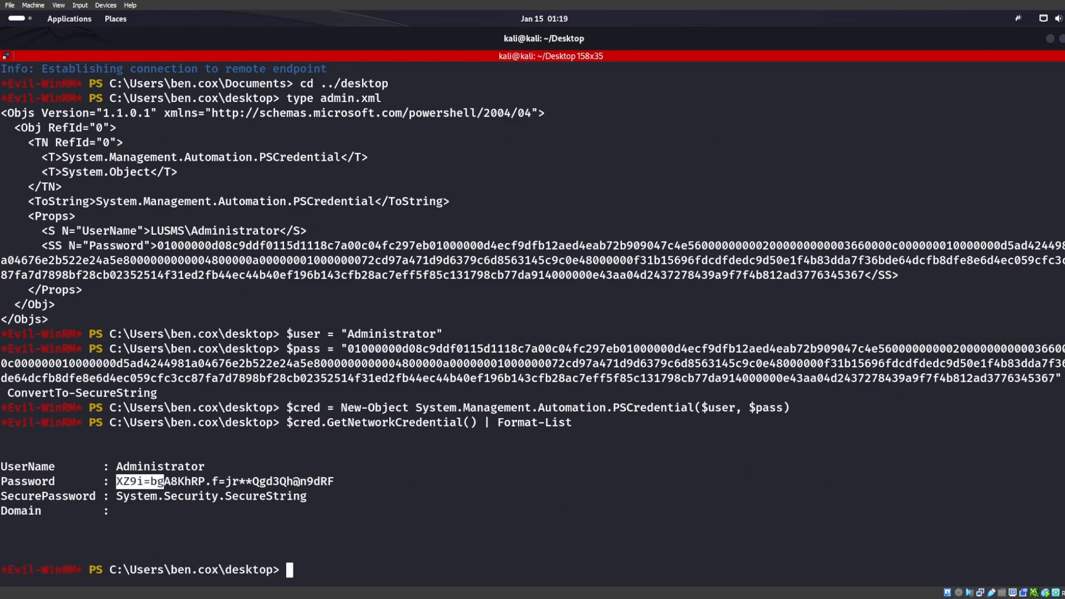
{"action": "double_click", "coordinate": [159, 466]}
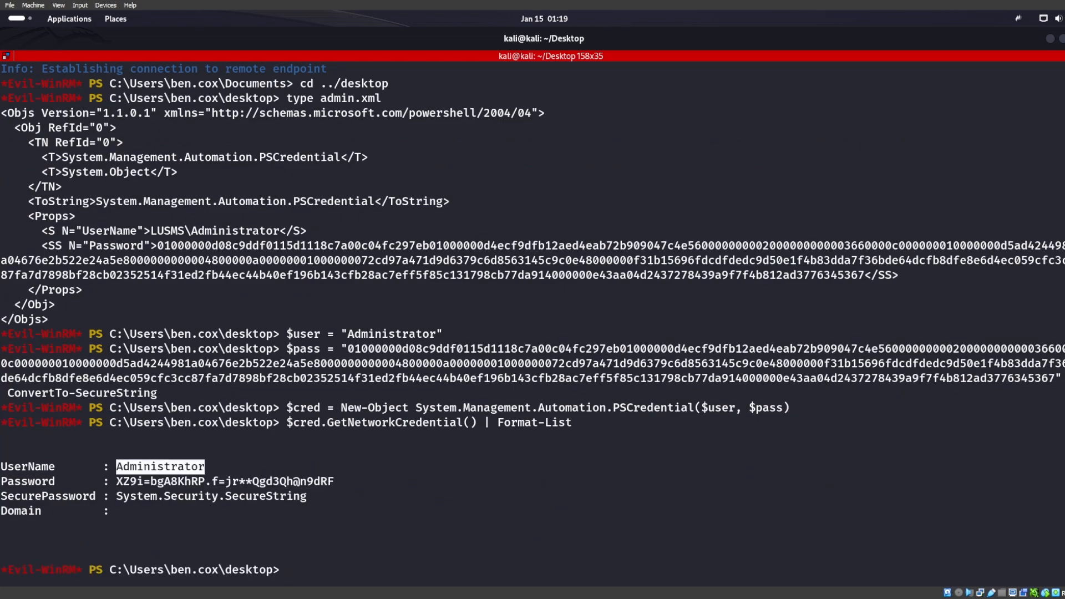